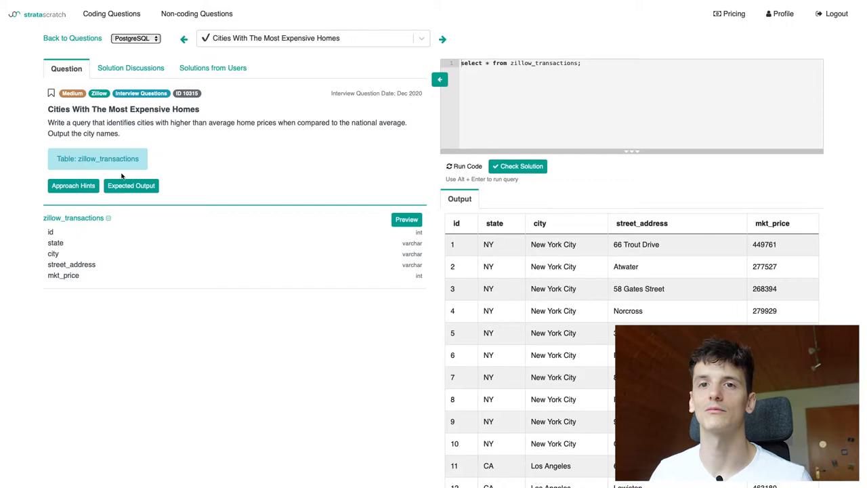
mouse_move(337, 187)
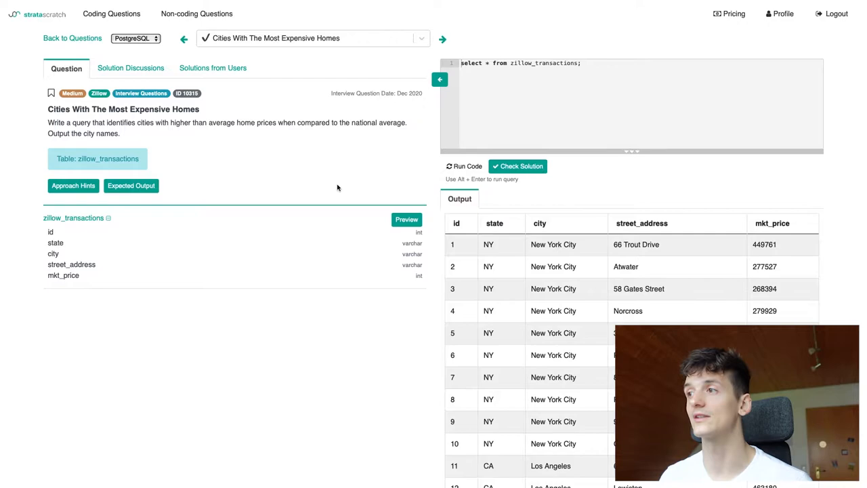
Step: Reveal the question's expected output listing Mountain View, San Francisco and Santa Clara
click(130, 184)
text(AVG(mark)
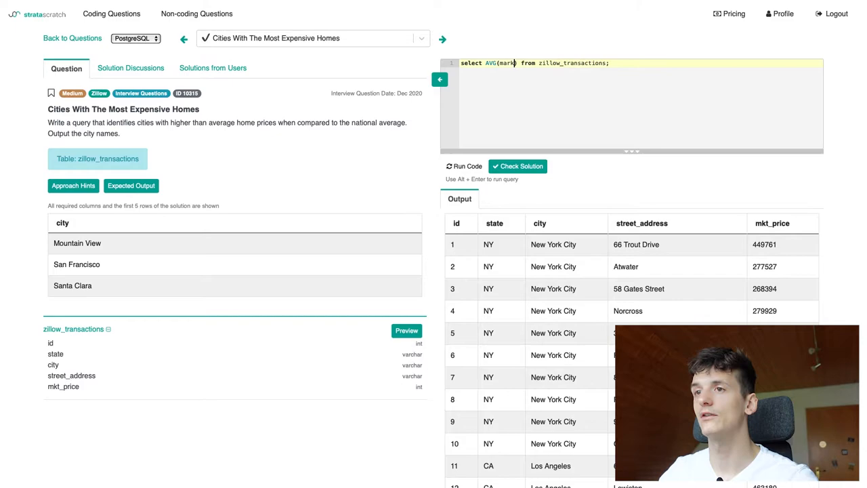
Step: Run SELECT AVG(mkt_price) to get the national average of 550122.52
text(kt_price)
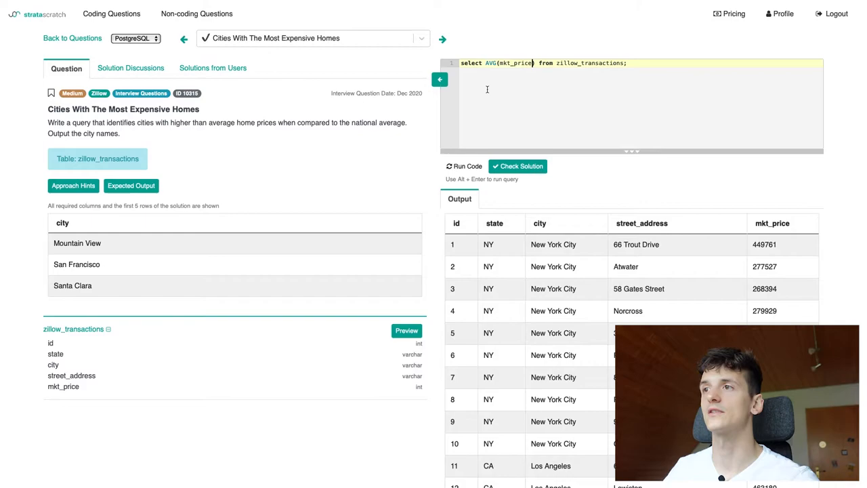
click(464, 165)
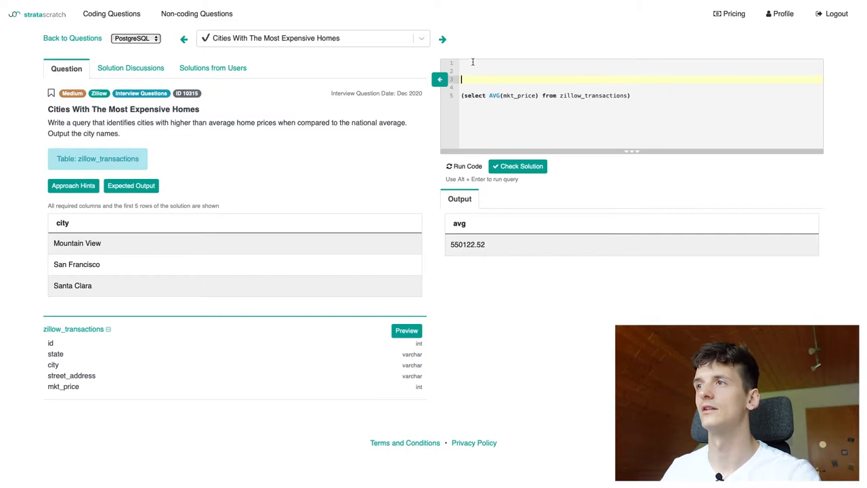
Step: Run SELECT city, AVG(mkt_price) FROM zillow_transactions GROUP BY city, hitting a table-name error
text(SELECT city)
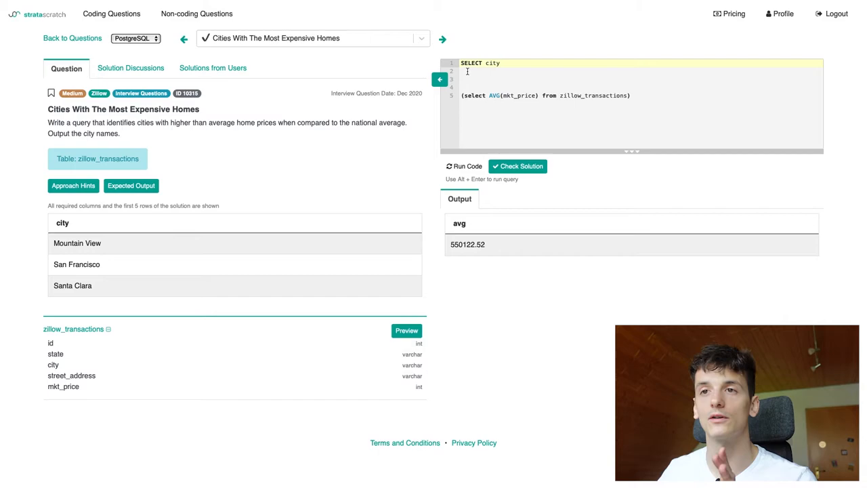
text(FROM)
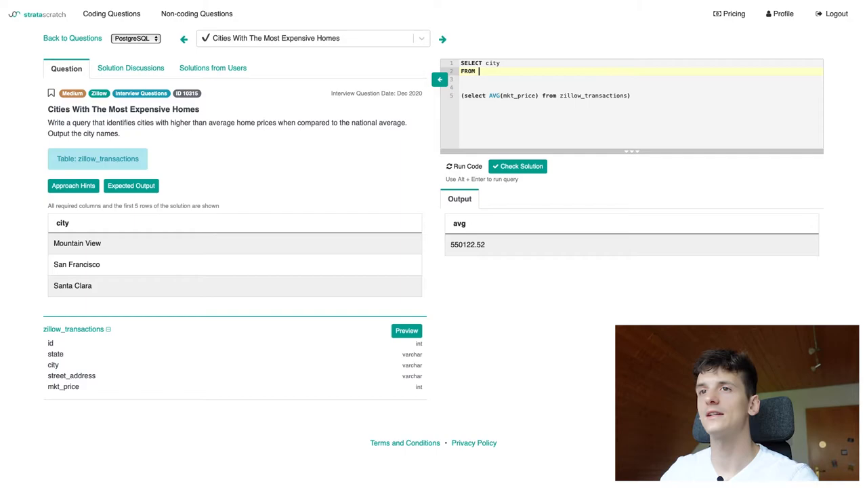
text(zillow_transactions)
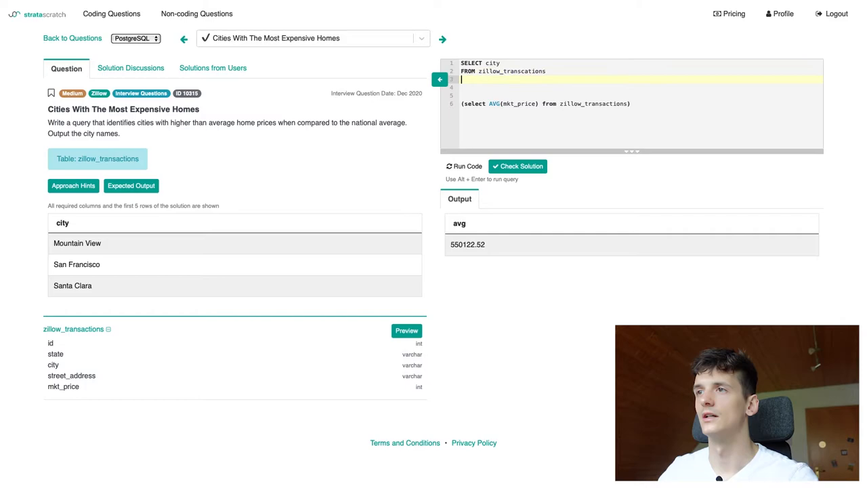
text(GROUP BY city)
click(641, 64)
text(, A)
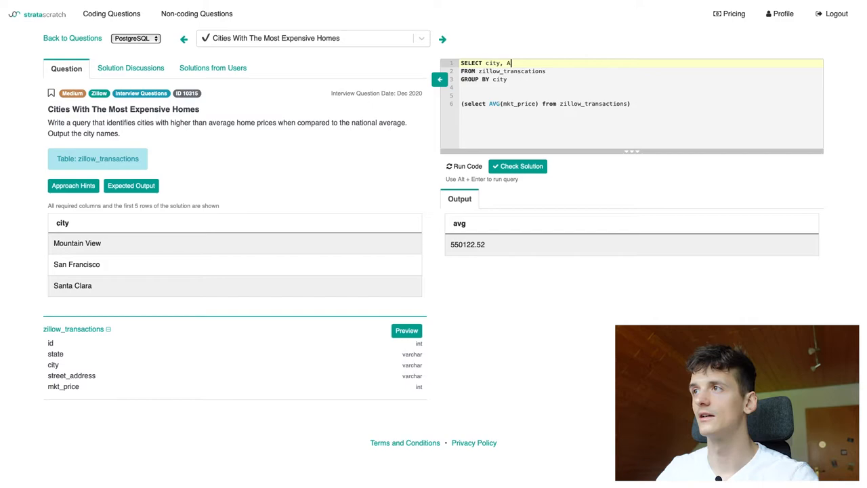
text(VG(mkt_price))
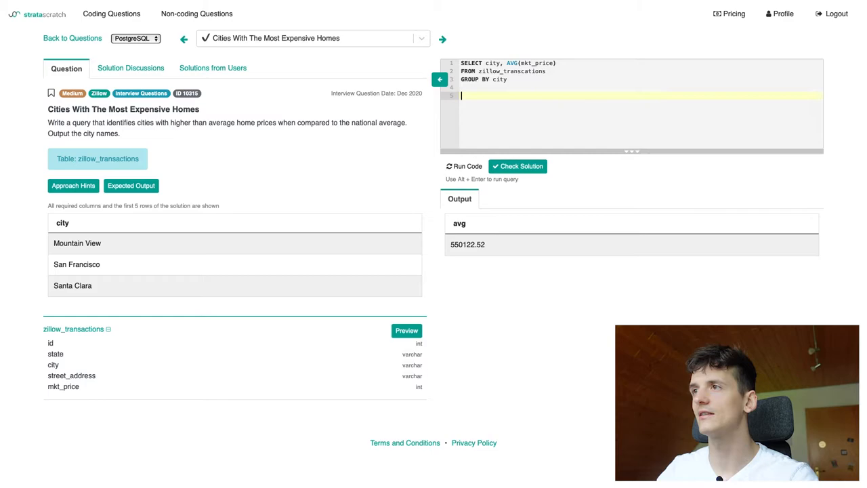
click(463, 166)
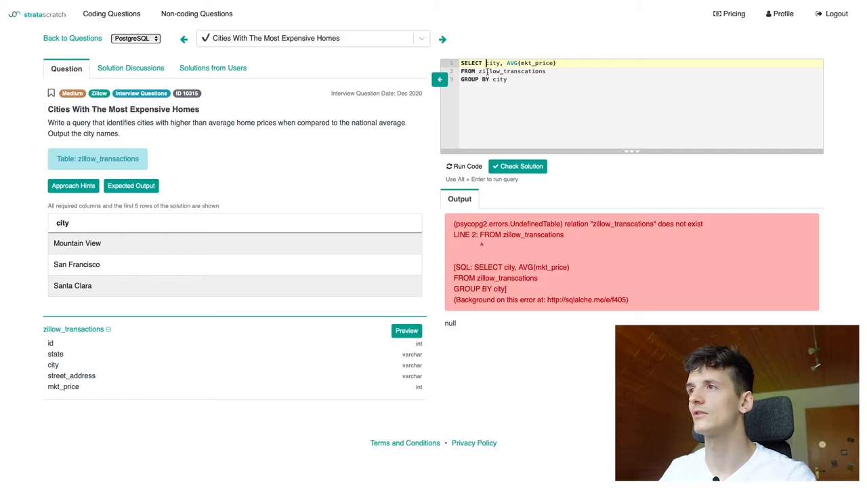
Step: Rerun the corrected per-city query and add (select AVG(mkt_price) from zillow_transactions) below it
click(463, 166)
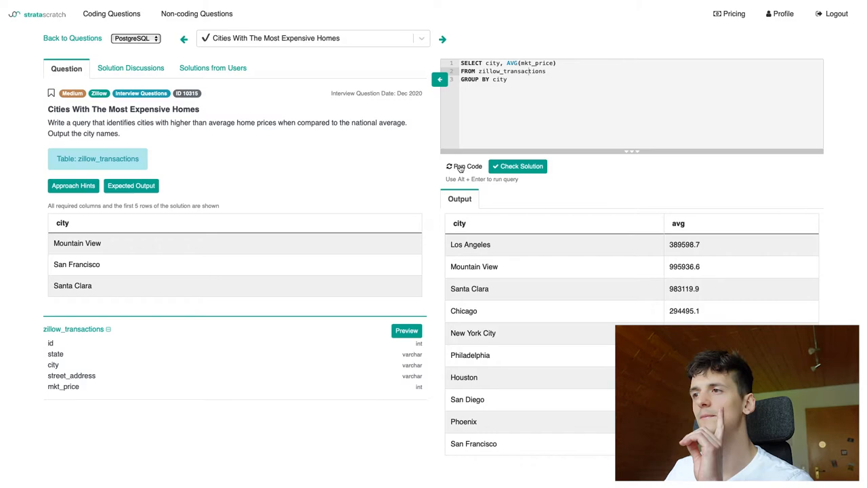
scroll(down, 3)
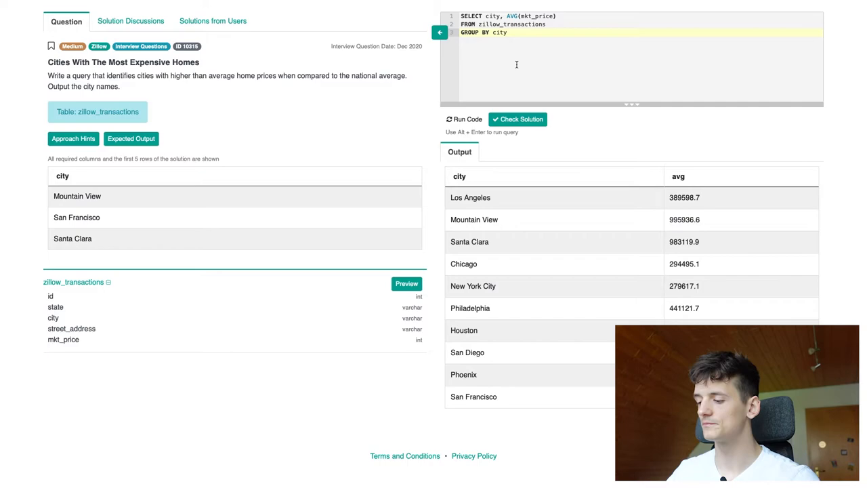
text((select AVG(mkt_price) from zillow_transactions))
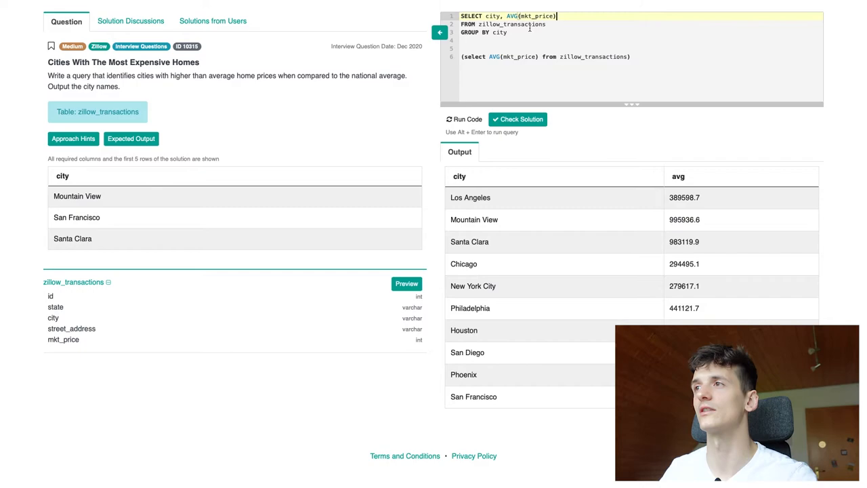
Step: Add HAVING AVG(mkt_price) > so only cities above the national-average subquery remain
text(HAVING AVG(mkt_price)
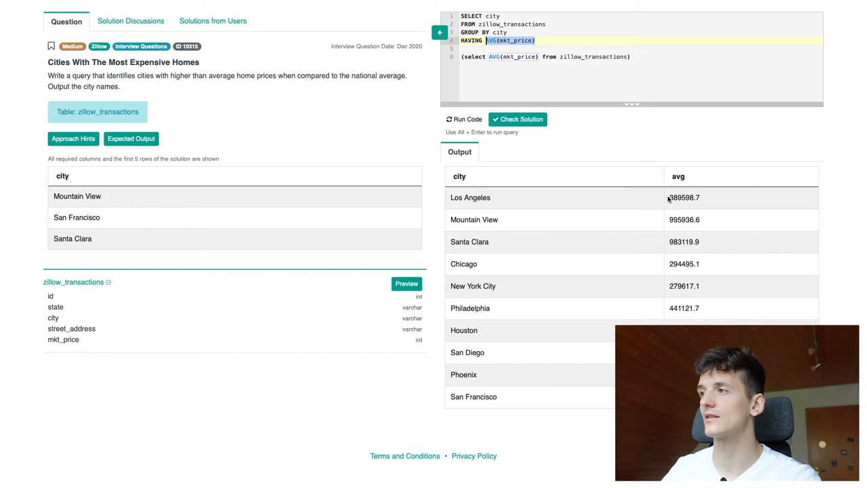
text(>)
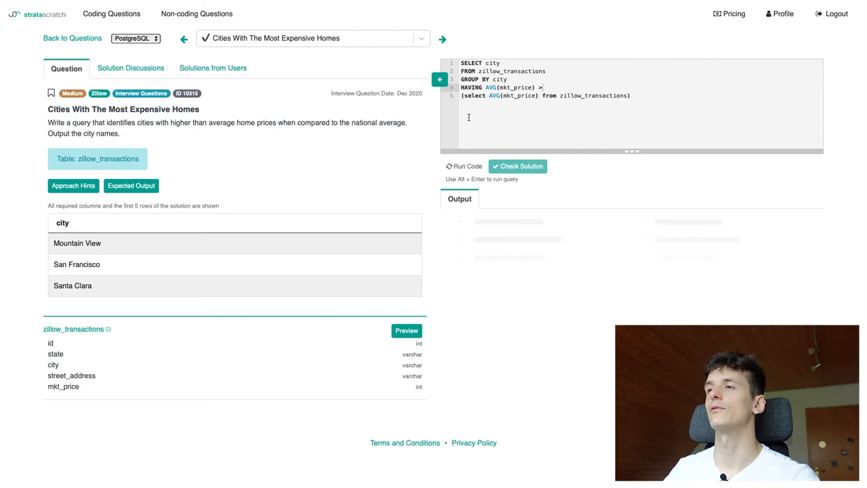
Step: Run the final query returning the three cities and submit it with Check Solution
click(463, 165)
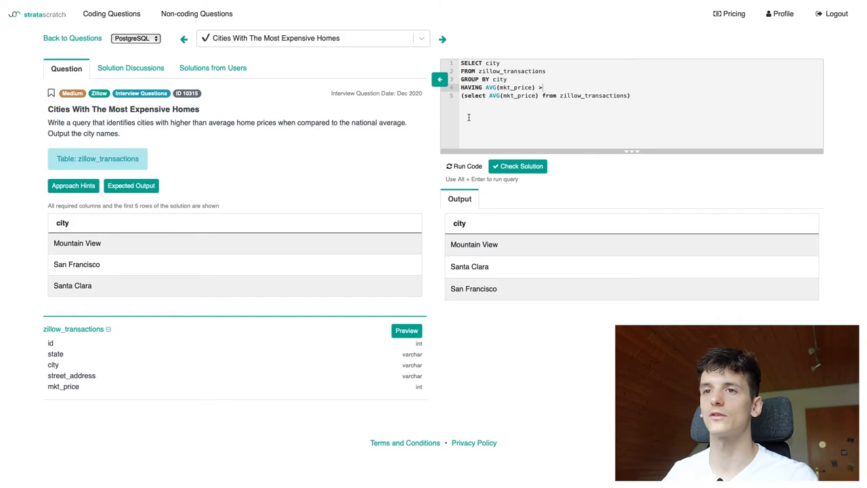
click(518, 165)
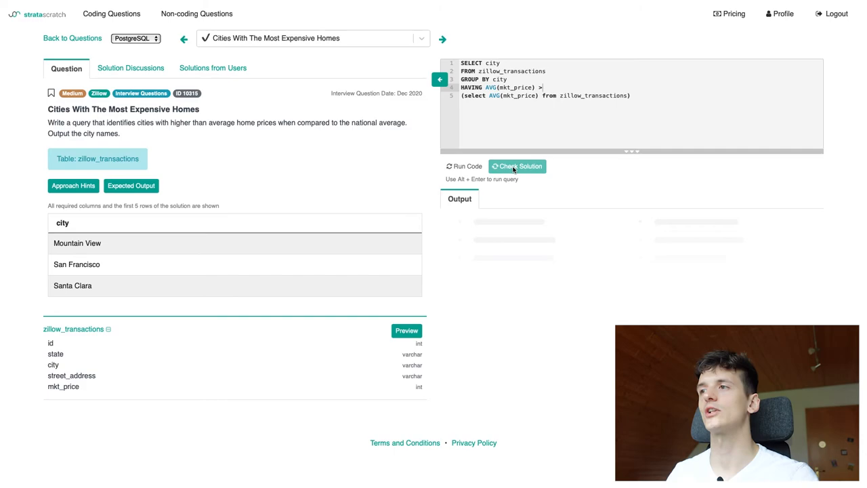
click(518, 166)
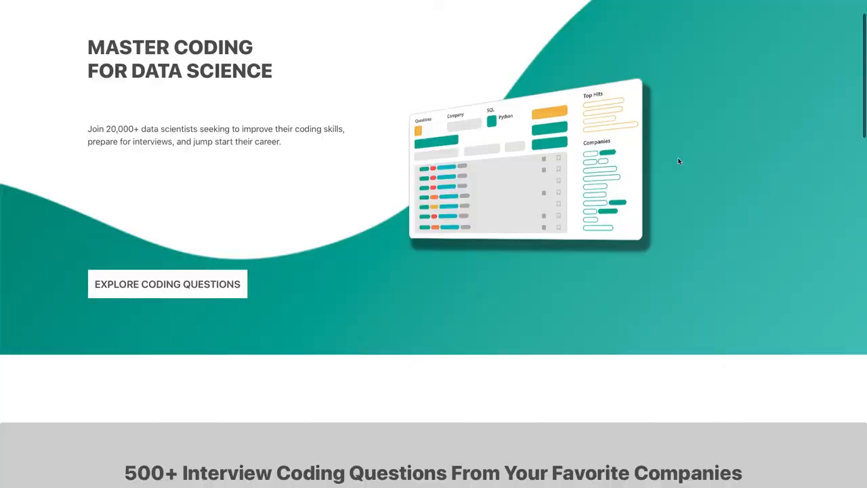
mouse_move(770, 171)
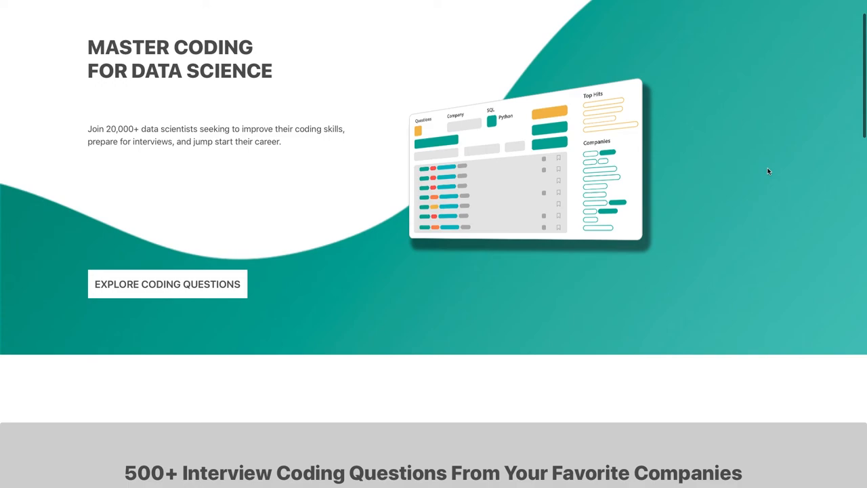
Step: Scroll the StrataScratch home page down to community statistics and testimonials
scroll(down, 3)
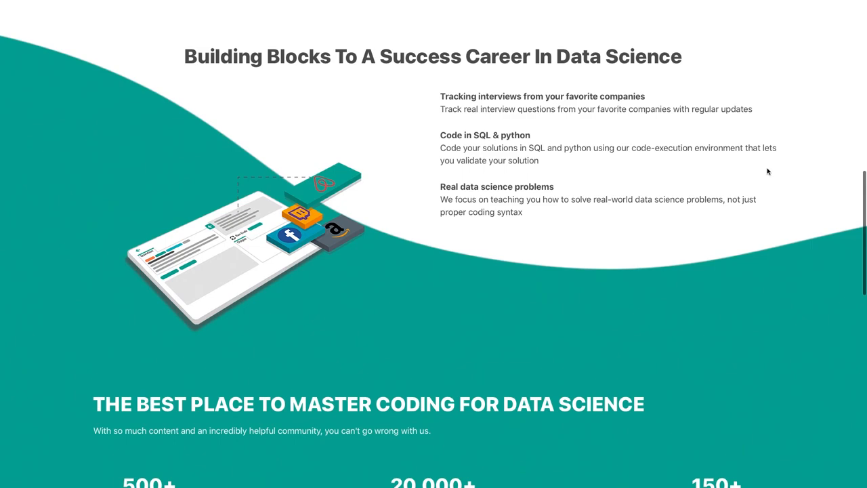
scroll(down, 3)
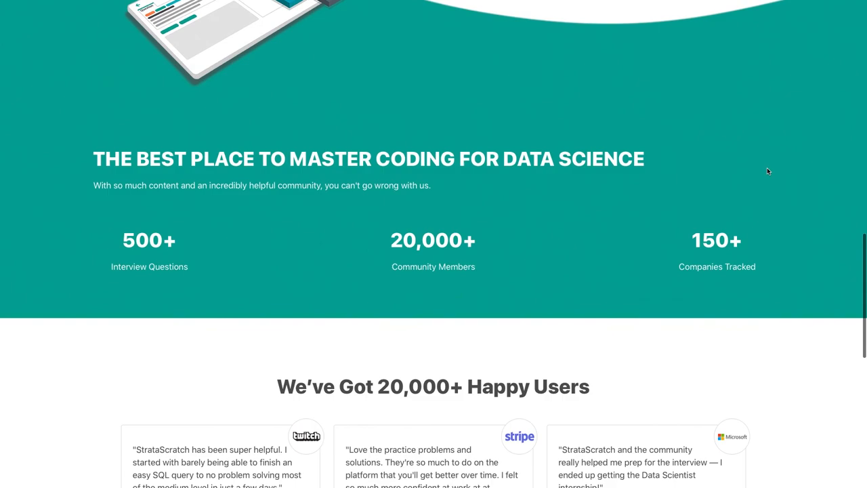
scroll(down, 3)
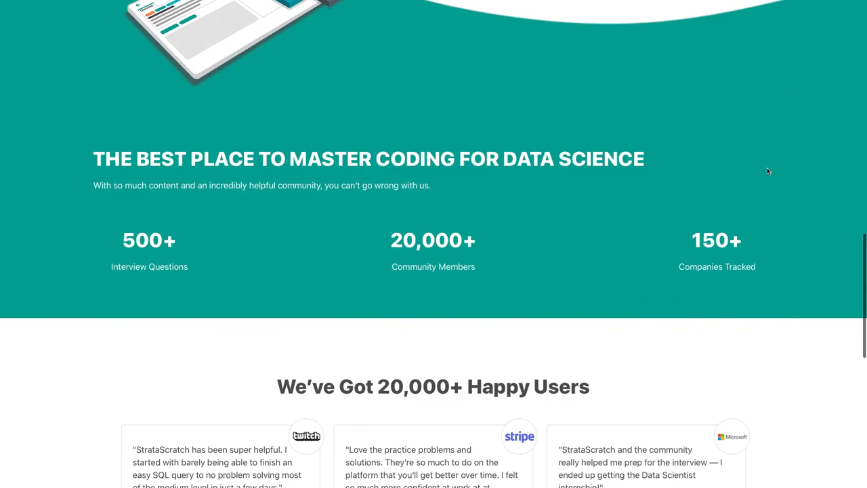